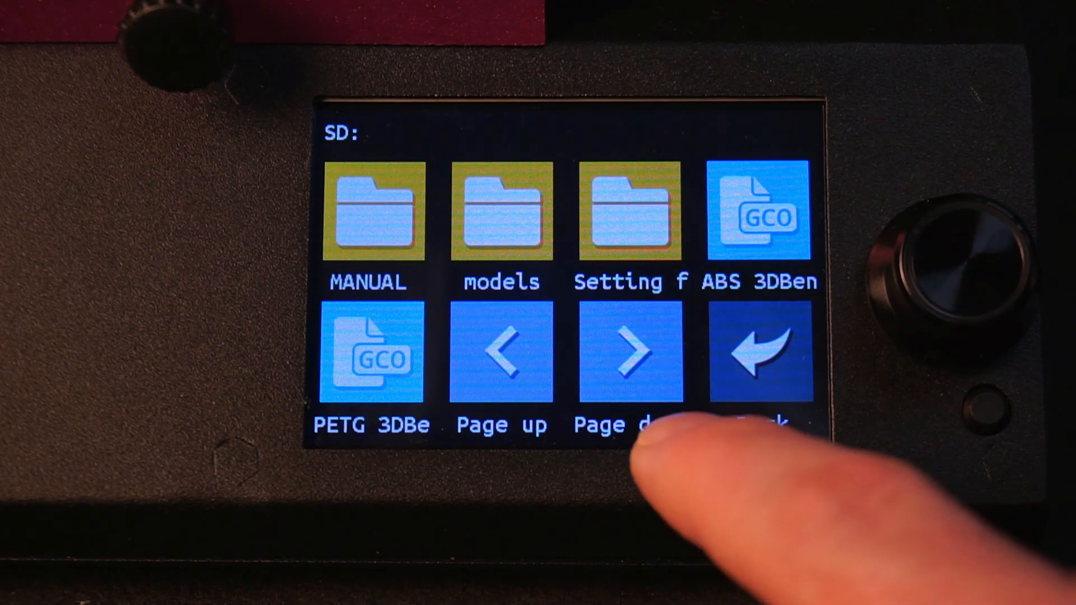
# Start printing PLA 3DBenchy.gcode from the SD card's second file page and confirm the Print dialog
pyautogui.click(631, 355)
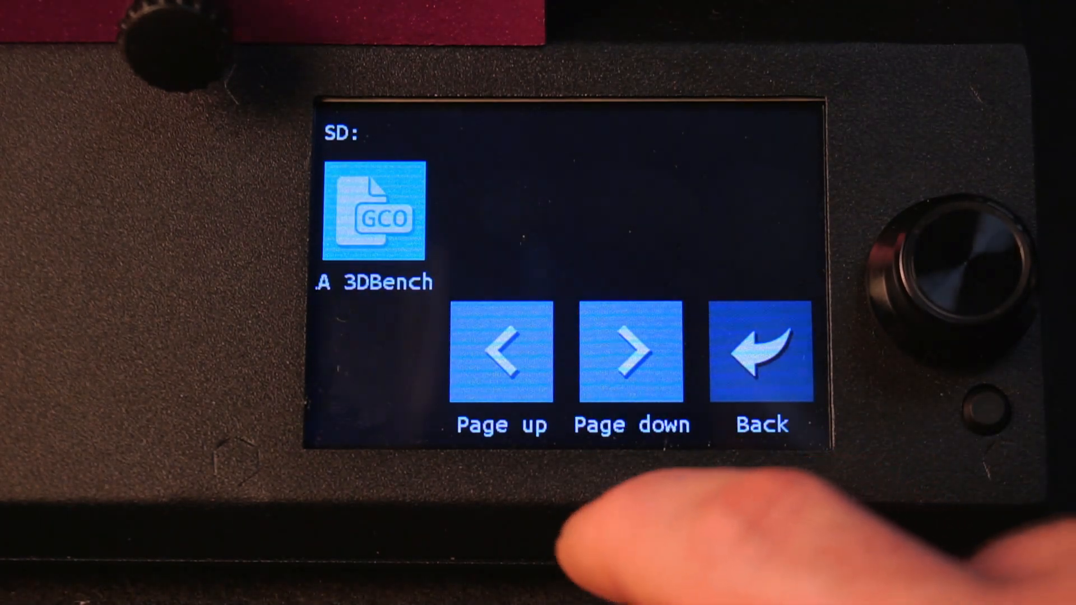
pyautogui.click(376, 213)
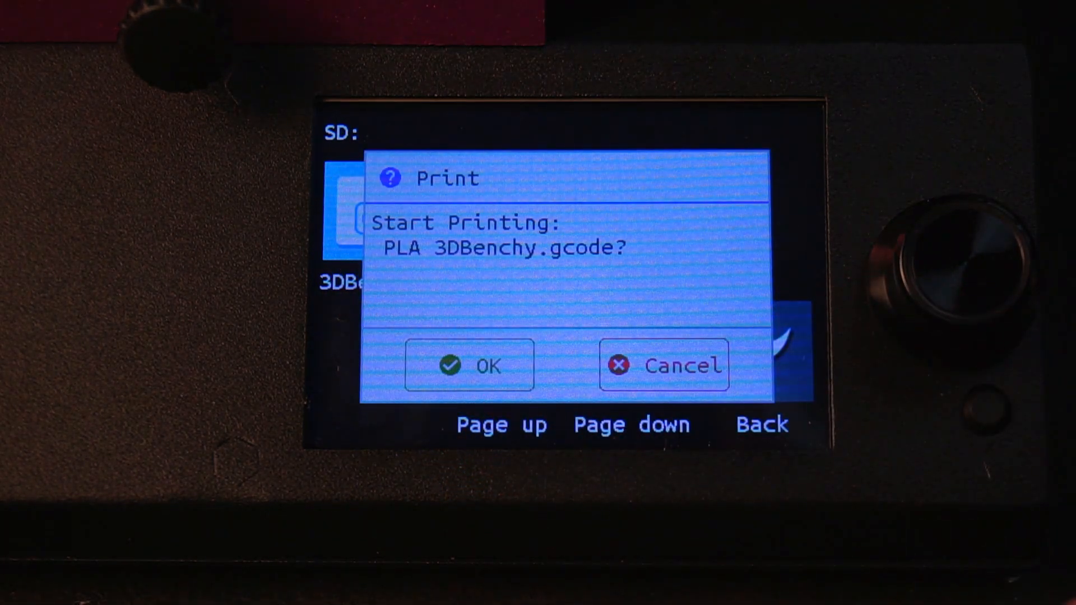
pyautogui.click(474, 366)
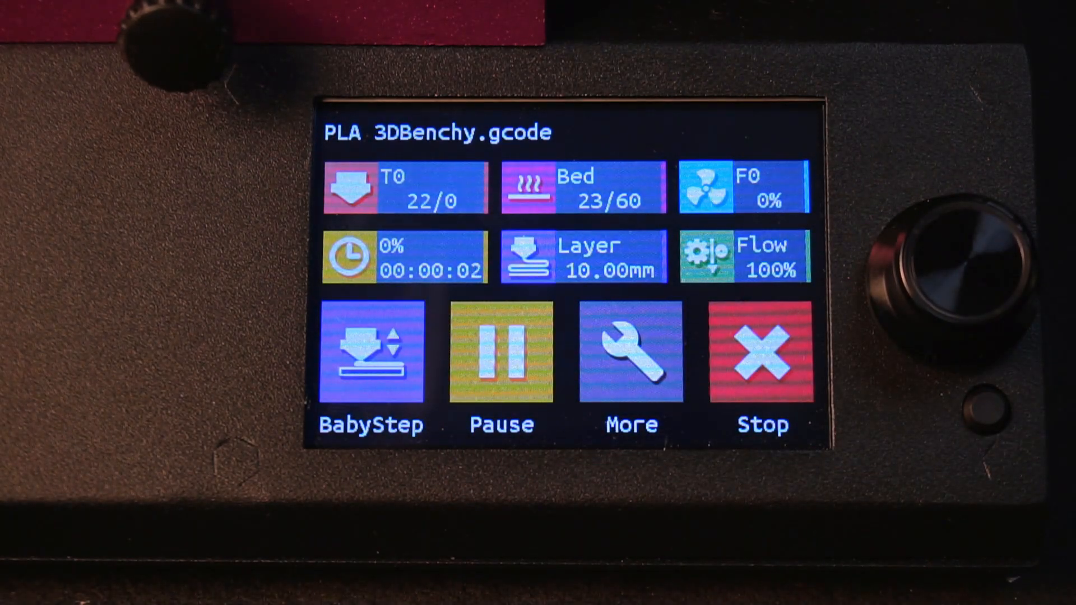
pyautogui.click(632, 353)
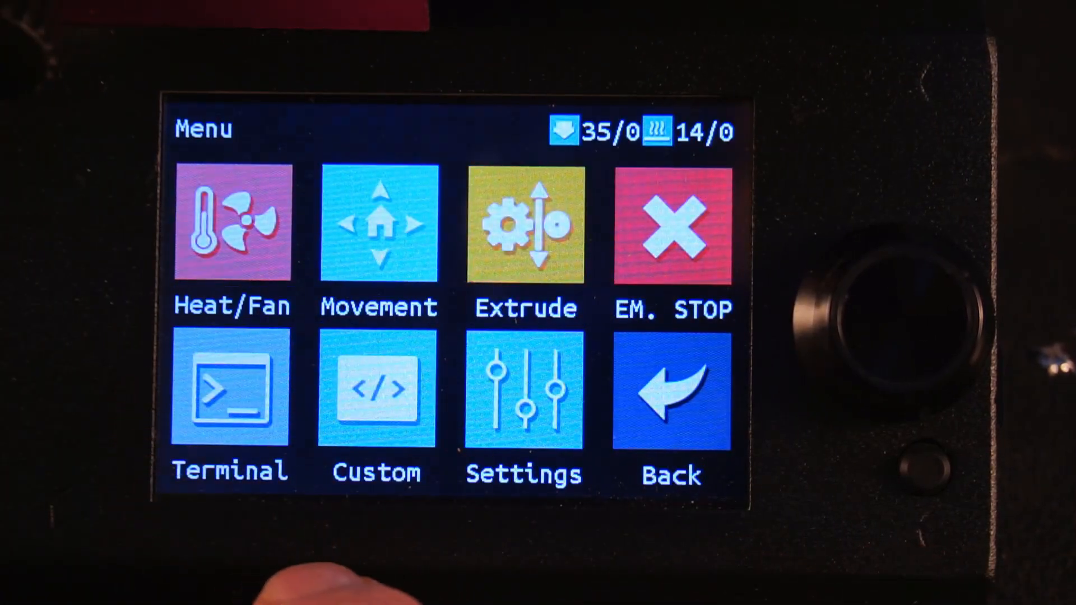
# Leave the main Menu and return to the Ready status screen showing 3D Printer Ready
pyautogui.click(379, 223)
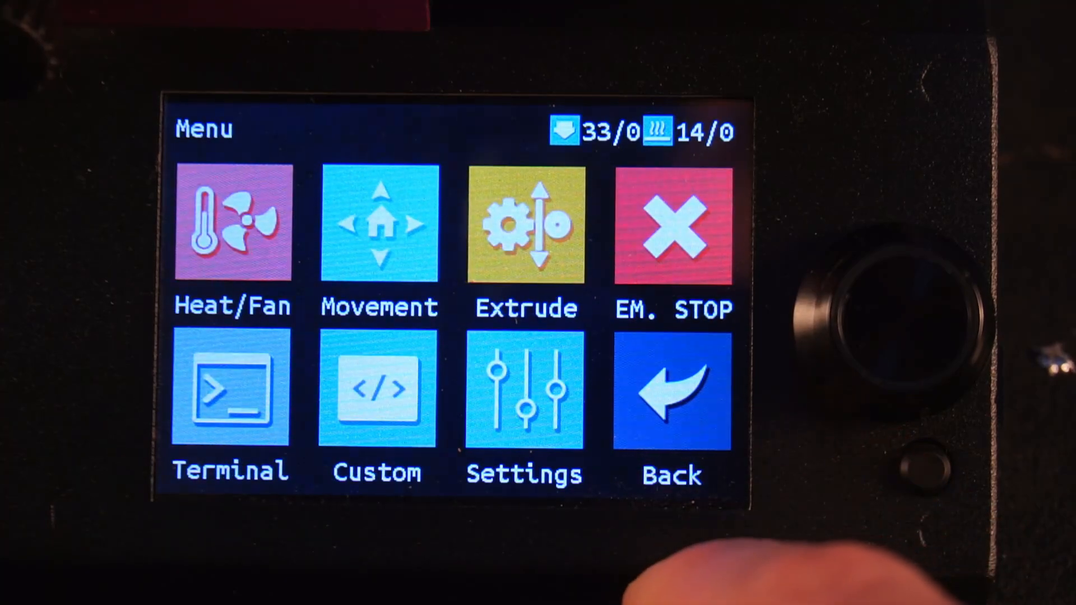
pyautogui.click(669, 397)
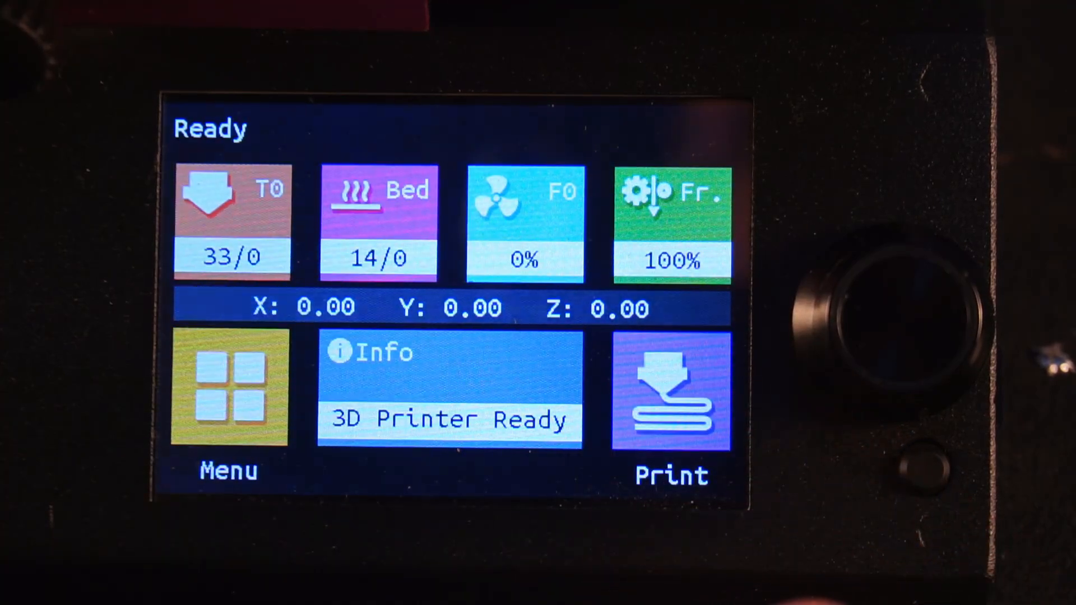